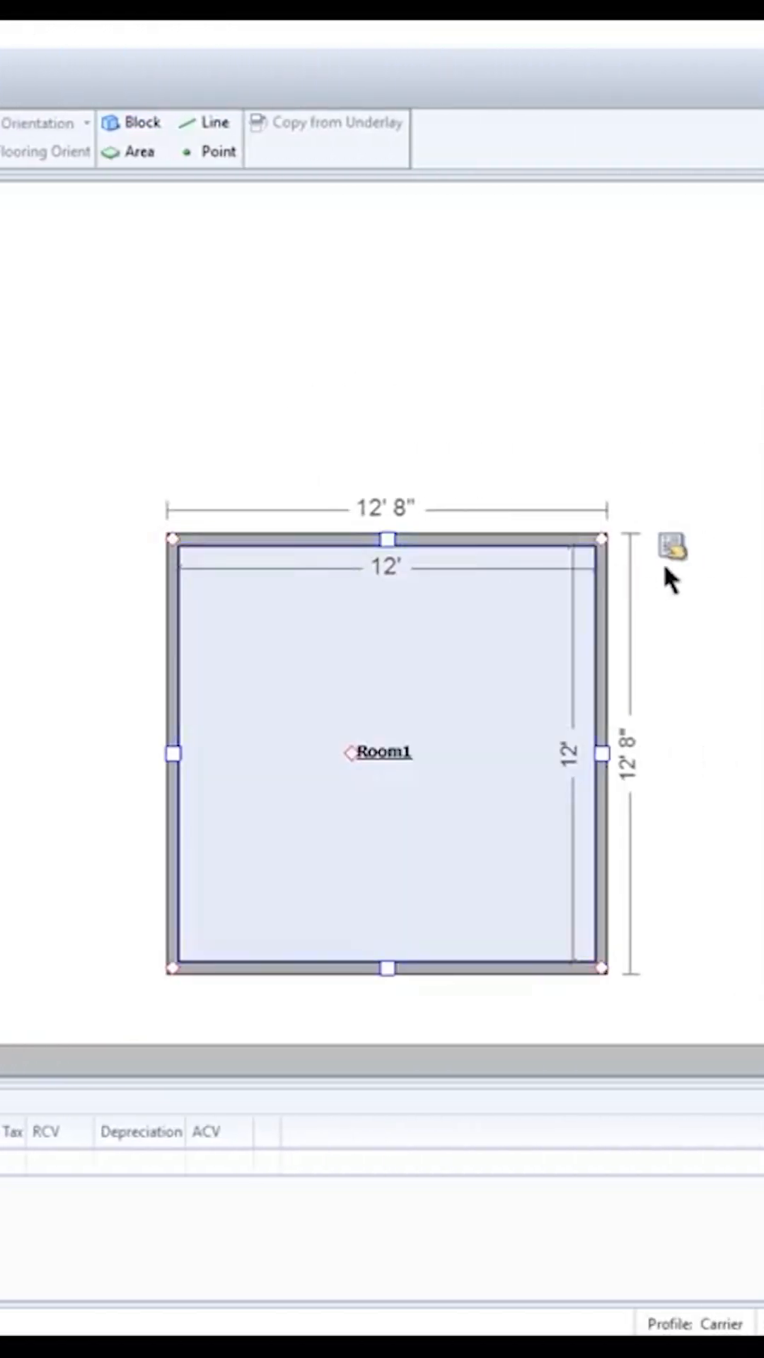
Turn Room1 into a 21' 11" wide wall elevation named Left Elevation
{"action": "left_click", "coordinate": [676, 549]}
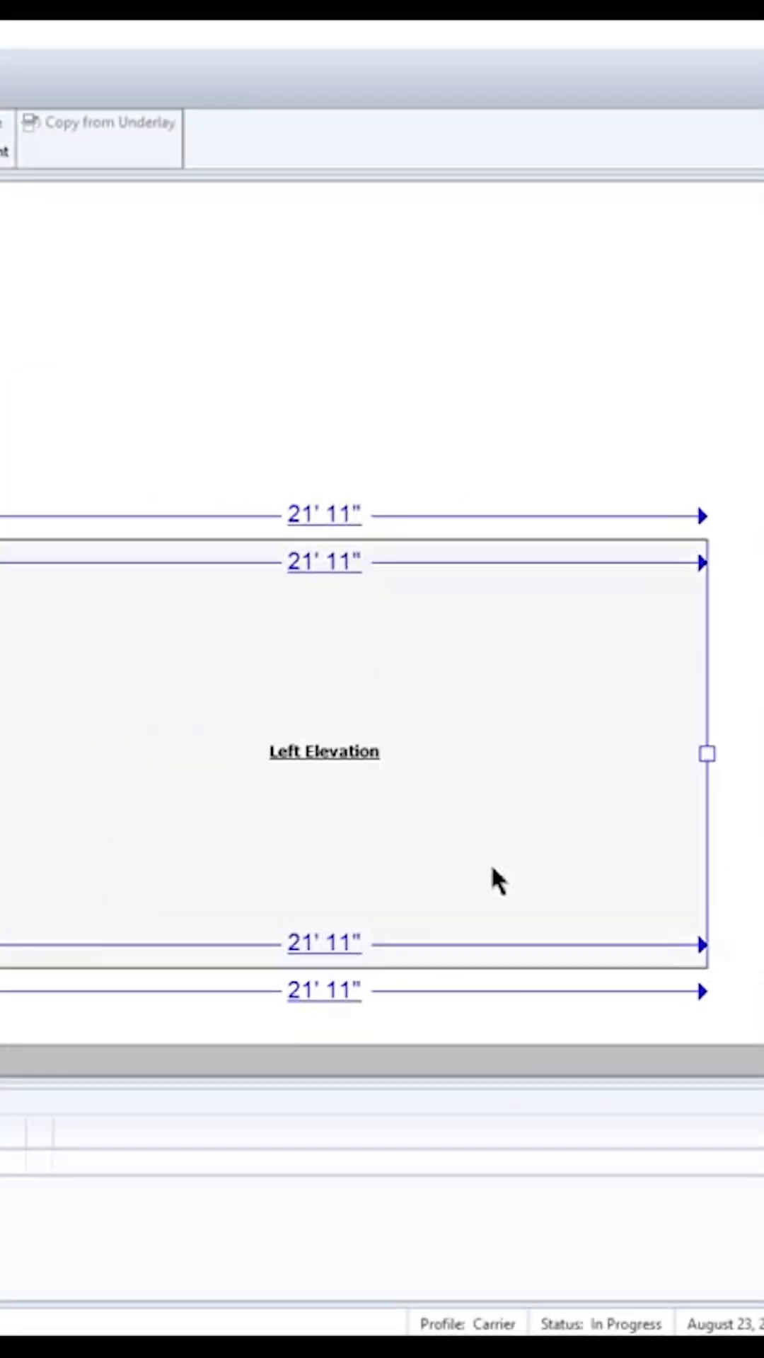
{"action": "double_click", "coordinate": [324, 942]}
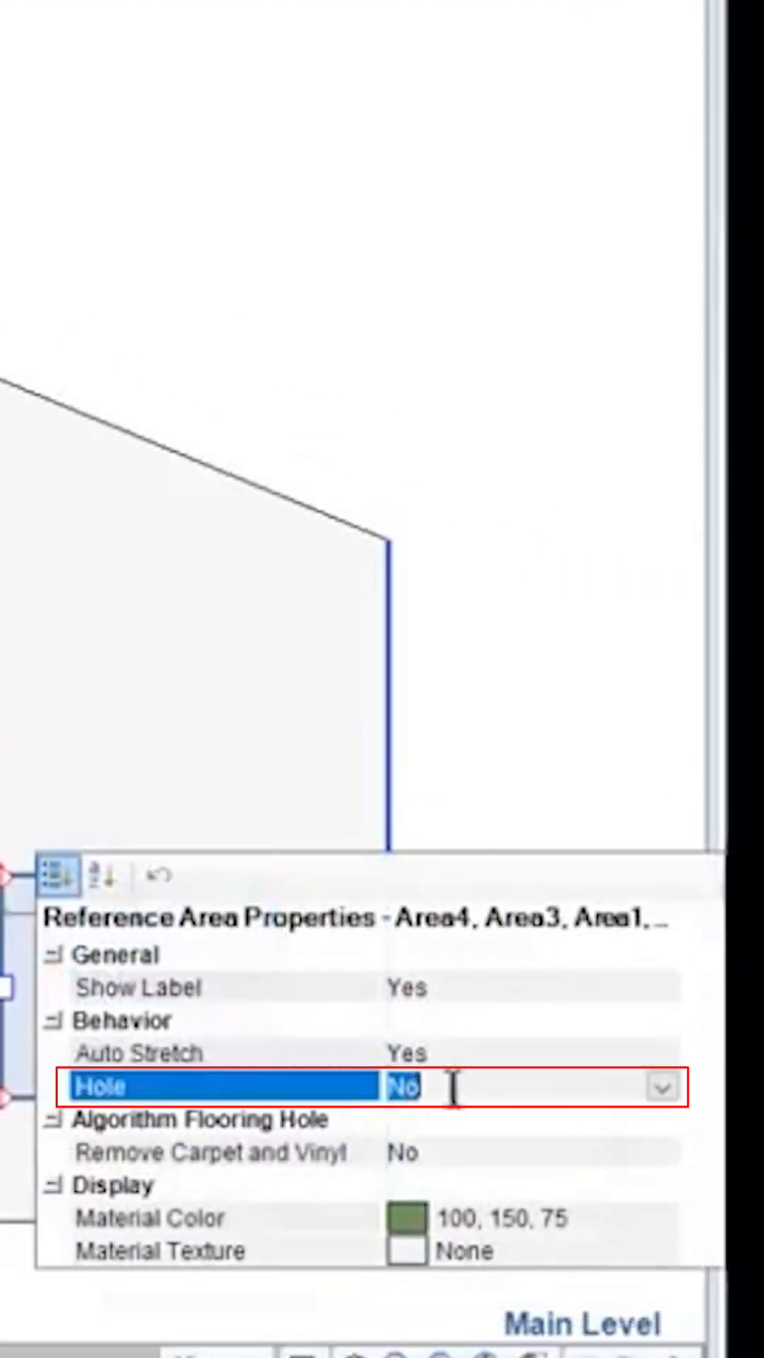
Set Hole to Yes for the selected door and window reference areas
{"action": "left_click", "coordinate": [663, 1087]}
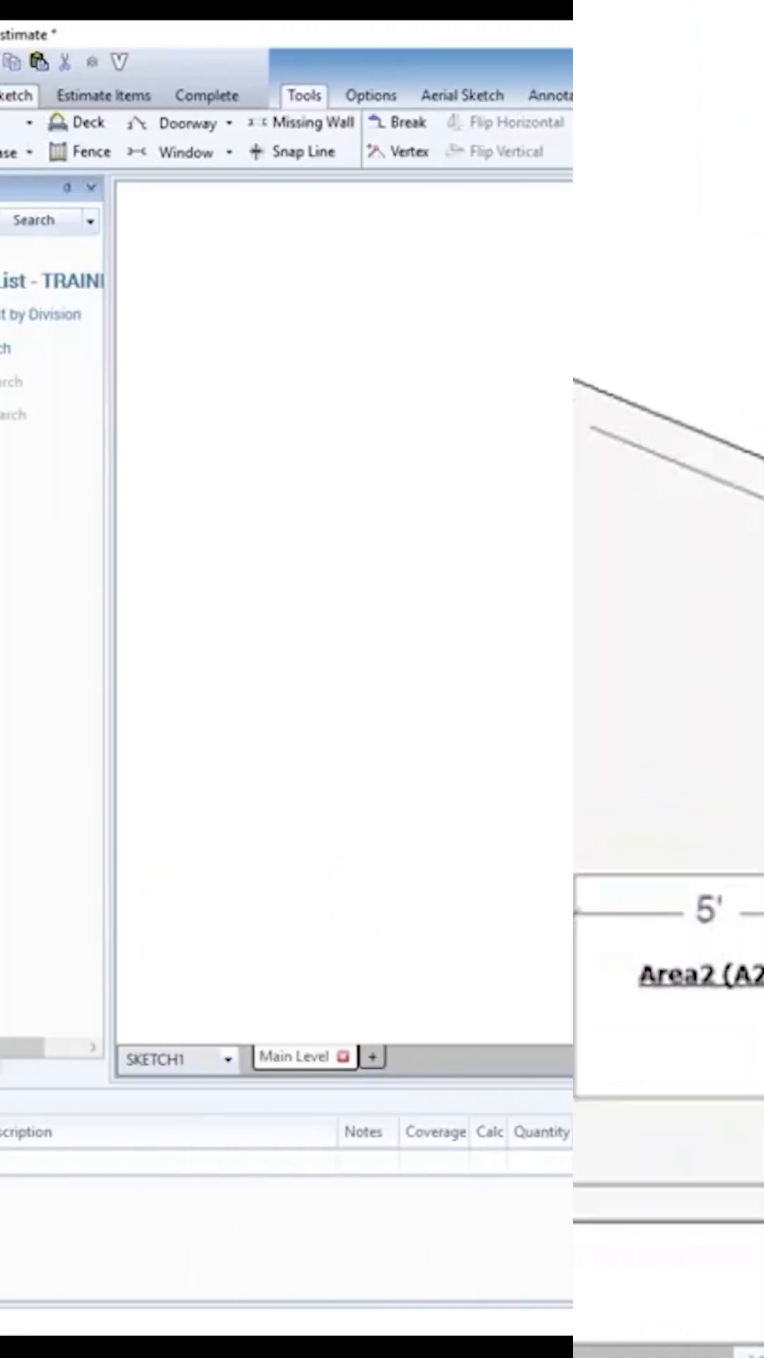
Search 'siding' and place SDGVINYL Siding - vinyl on the Left Elevation wall
{"action": "type", "text": "sidin"}
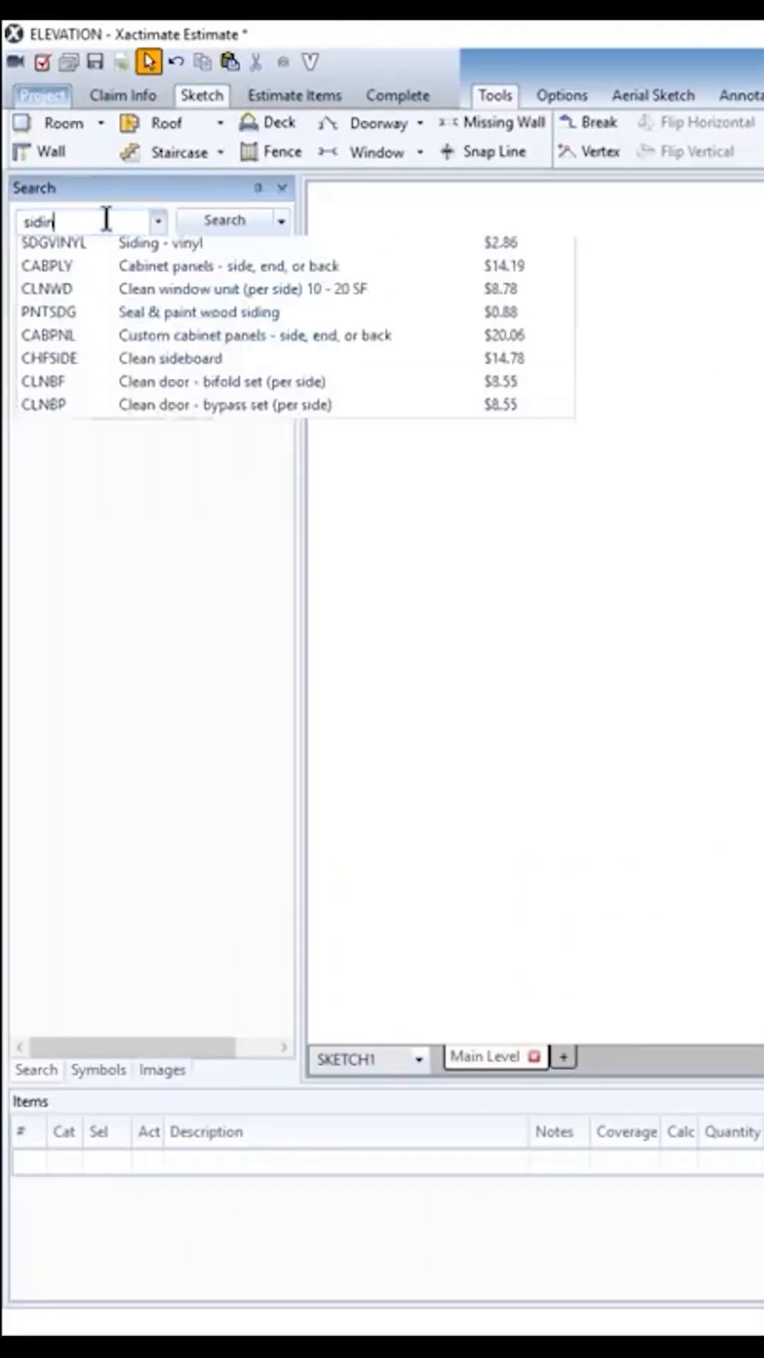
{"action": "left_click", "coordinate": [71, 243]}
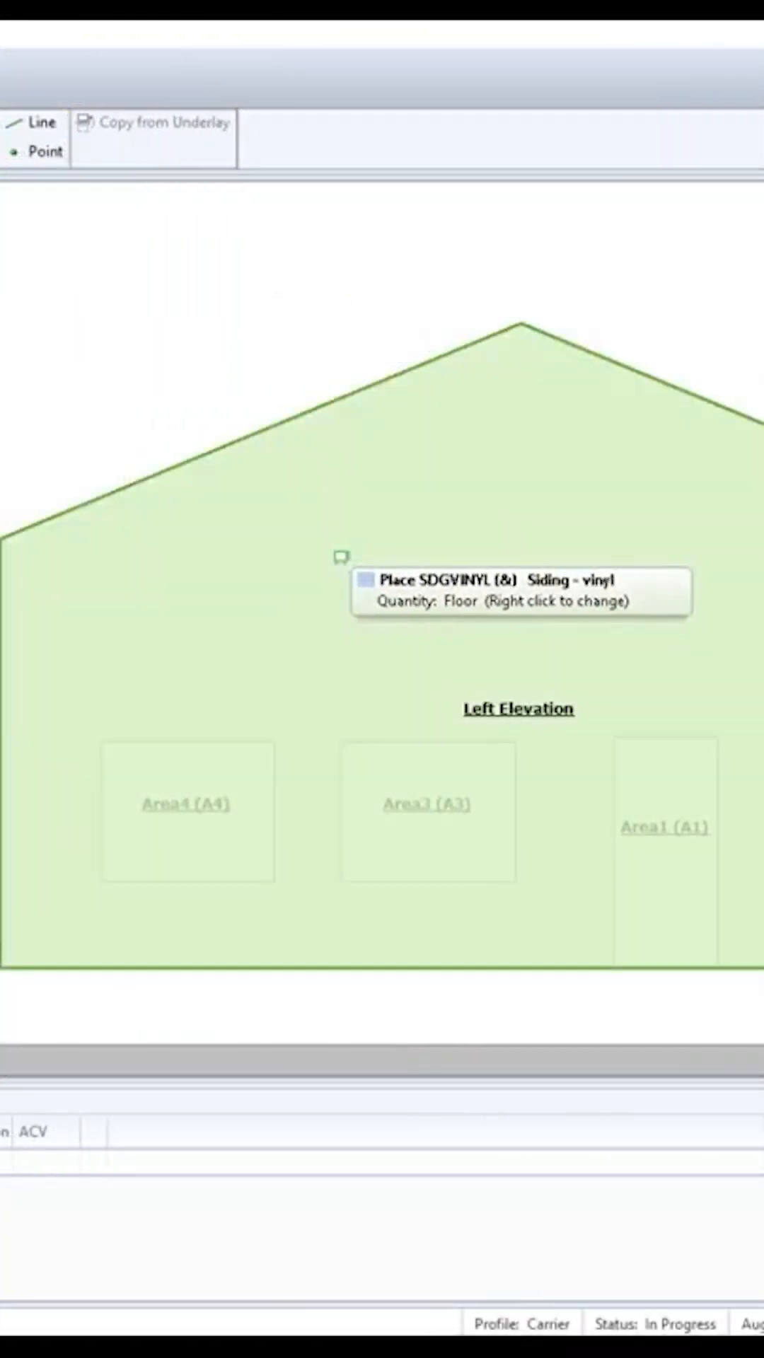
{"action": "left_click", "coordinate": [340, 555]}
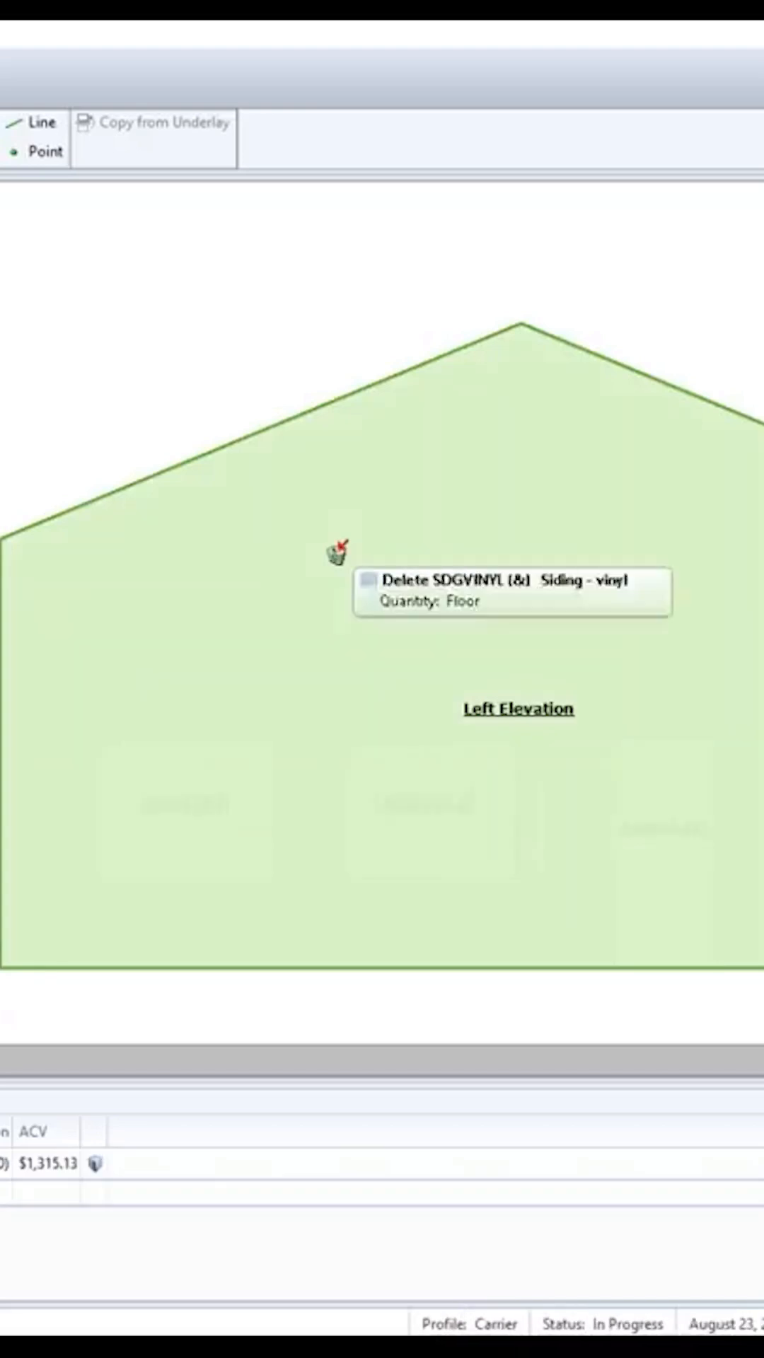